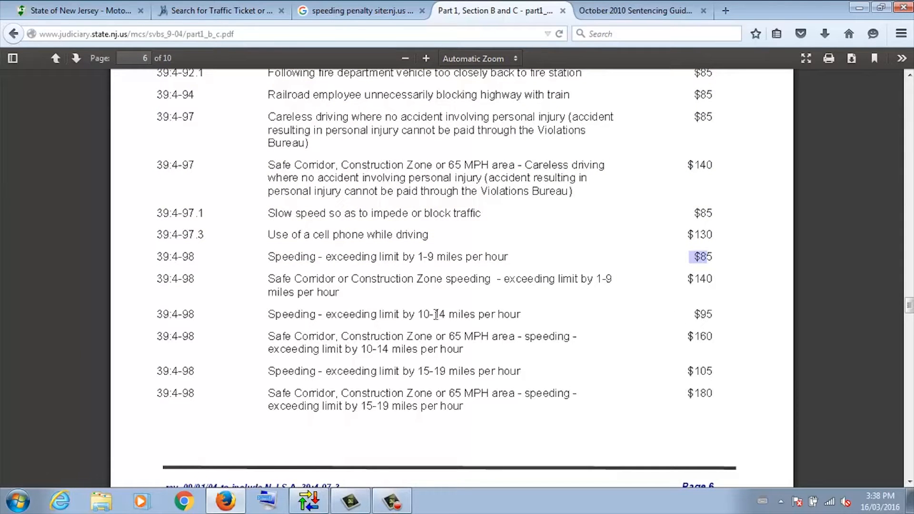
mouse_move(690, 314)
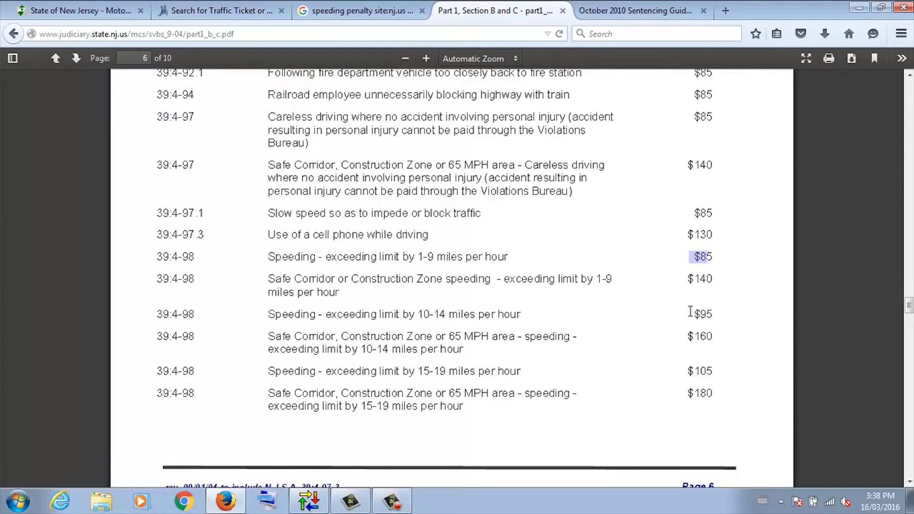
mouse_move(906, 306)
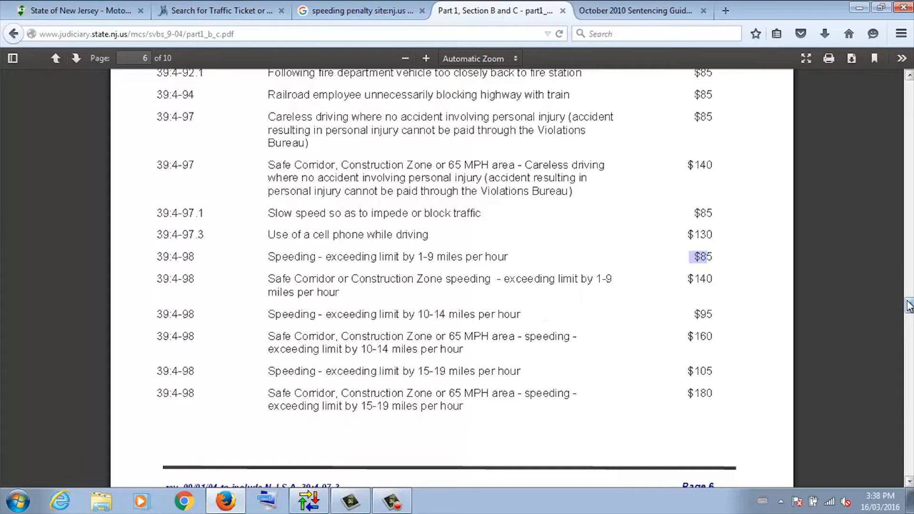
Scroll the NJ fine schedule PDF to page 7's doubled speeding fines.
scroll("down", 3)
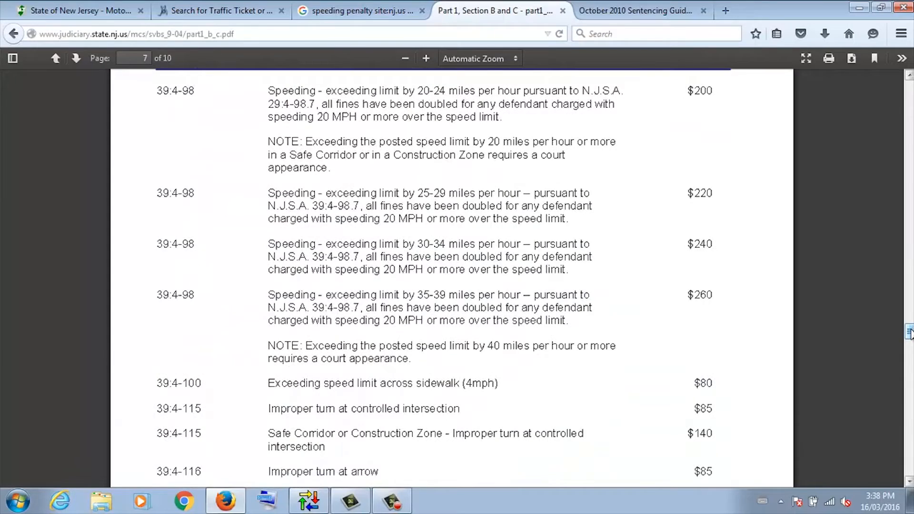
left_click(309, 501)
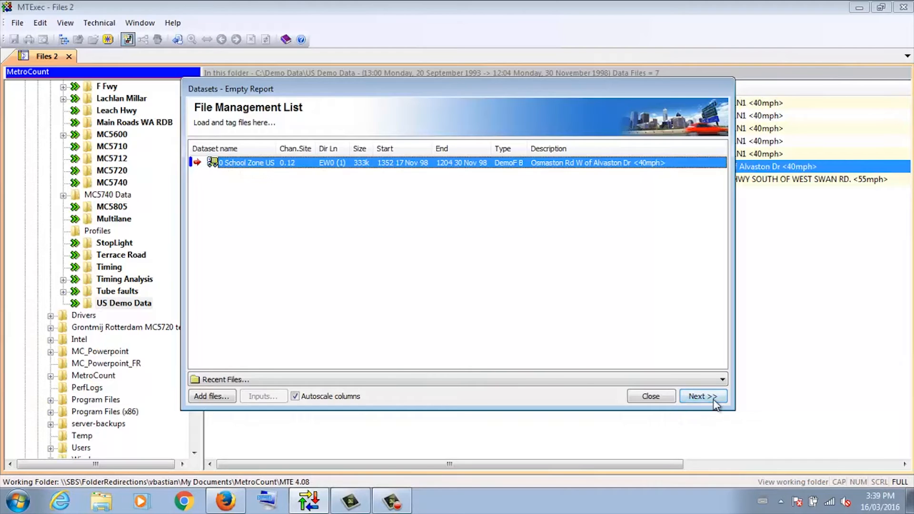
Generate a Custom List Report for the School Zone US dataset with the Default Profile.
left_click(703, 397)
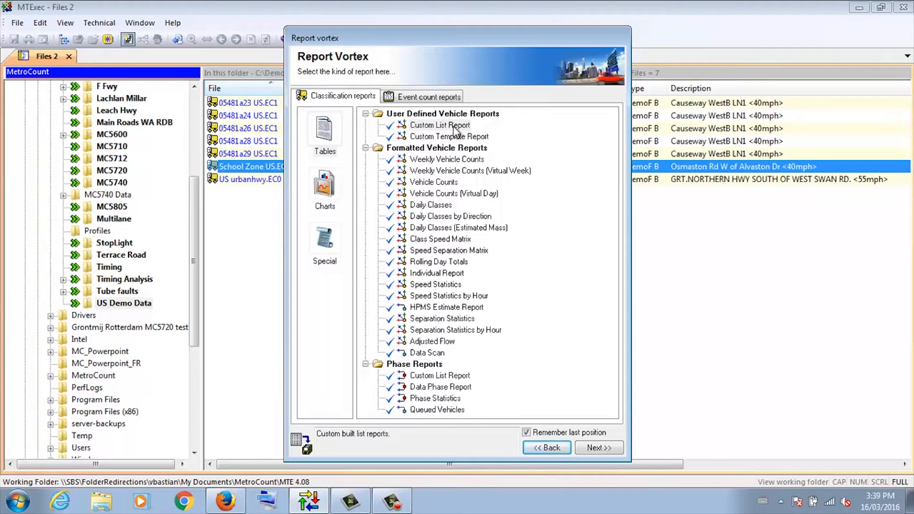
left_click(439, 125)
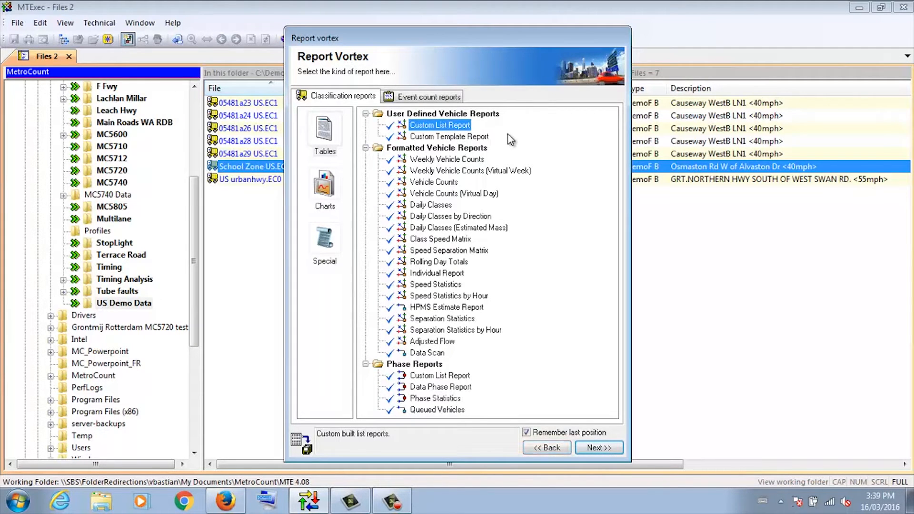
mouse_move(514, 142)
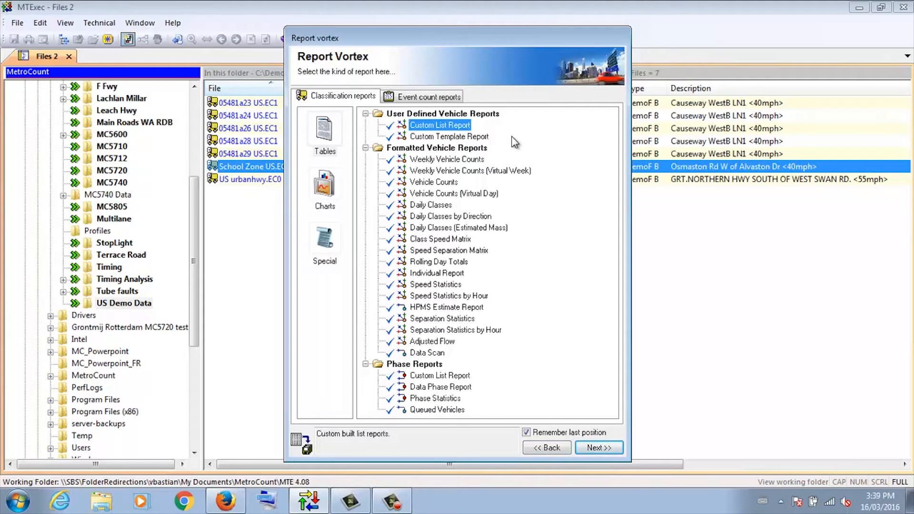
mouse_move(600, 448)
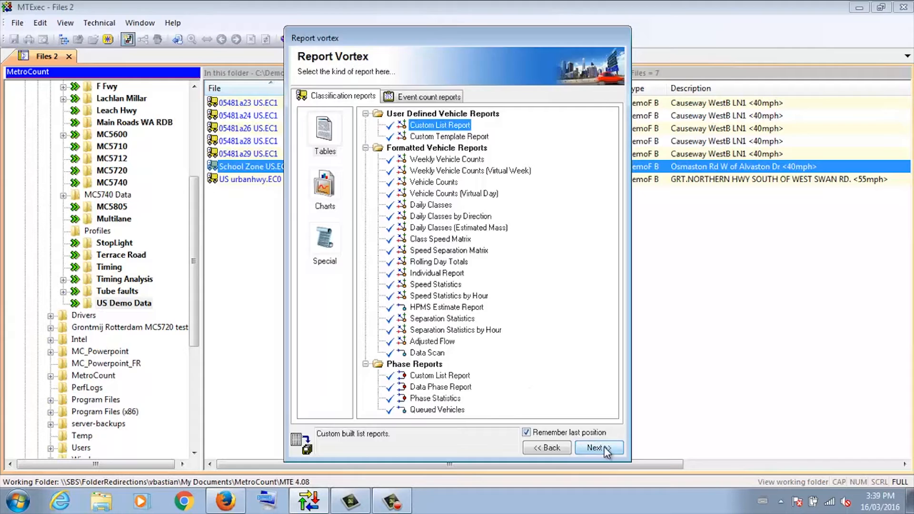
left_click(599, 447)
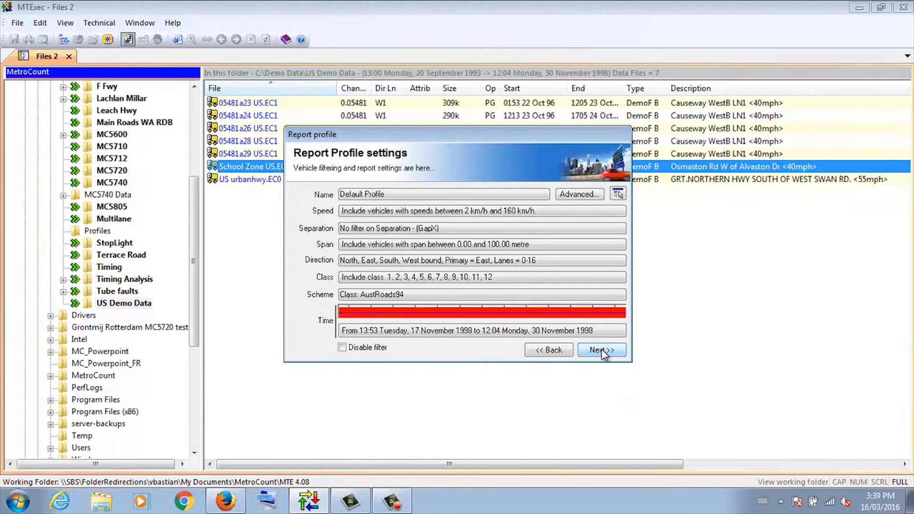
left_click(601, 350)
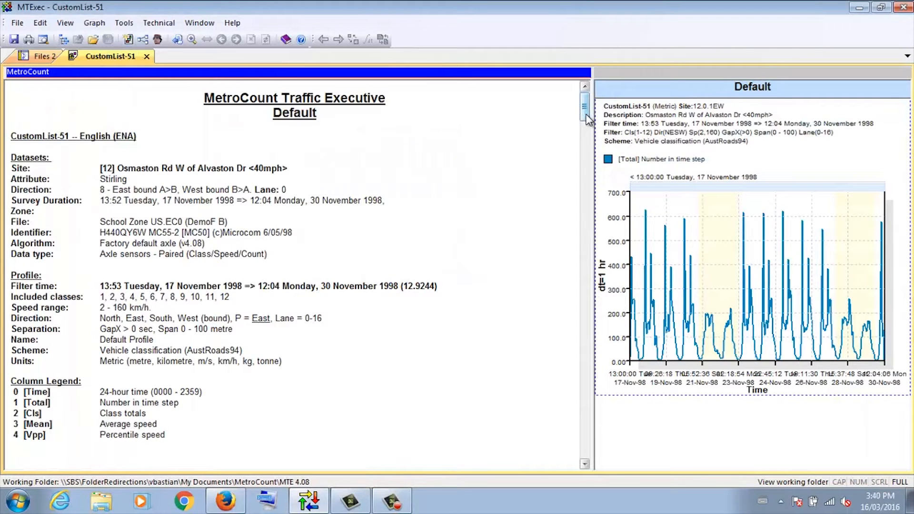
scroll("down", 3)
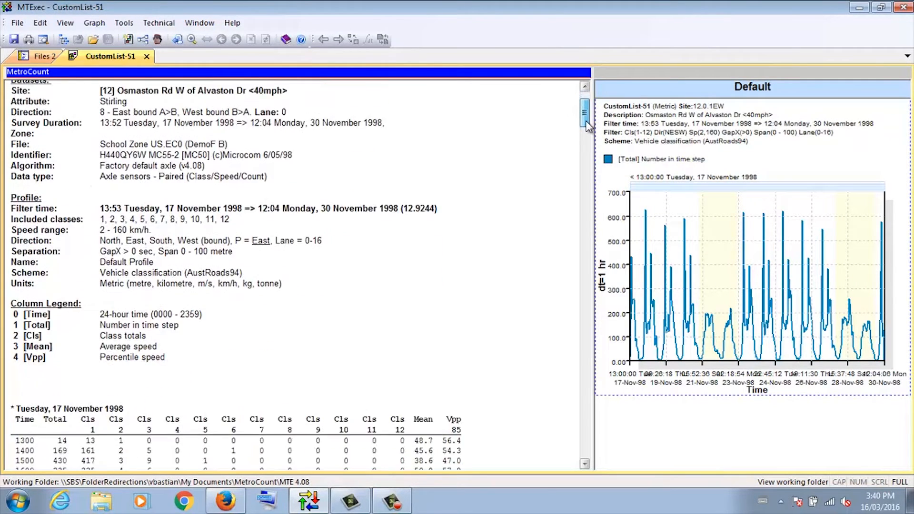
scroll("down", 3)
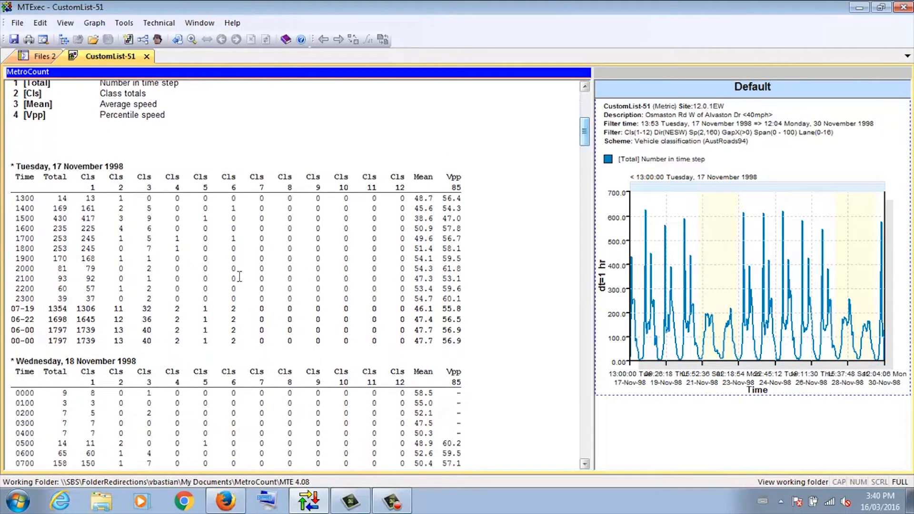
left_click(24, 198)
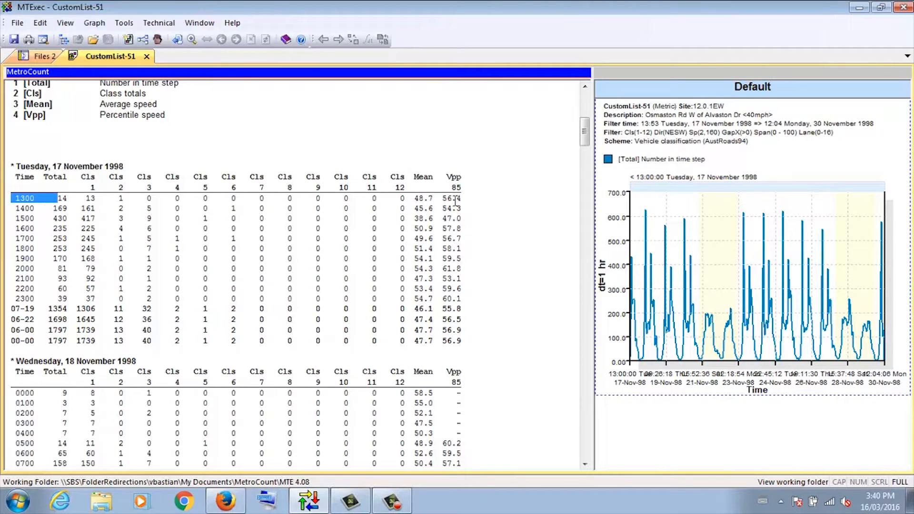
scroll("down", 3)
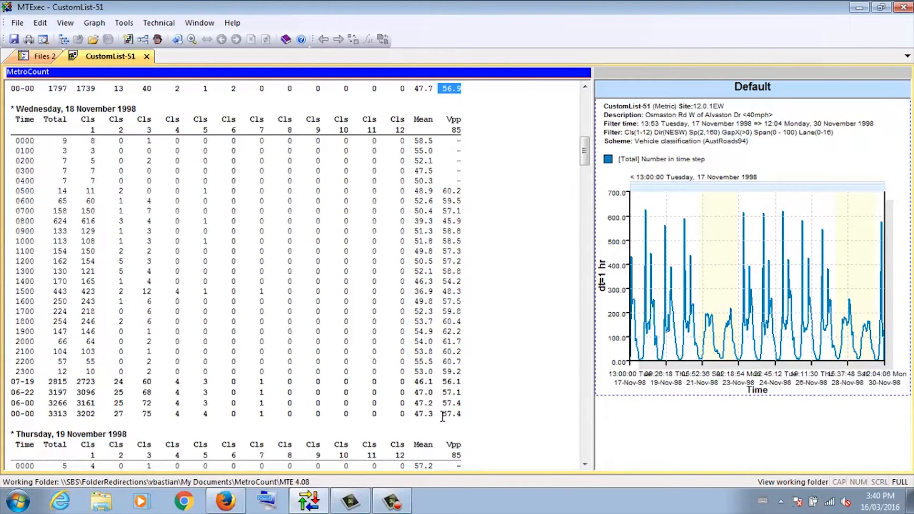
left_click(453, 414)
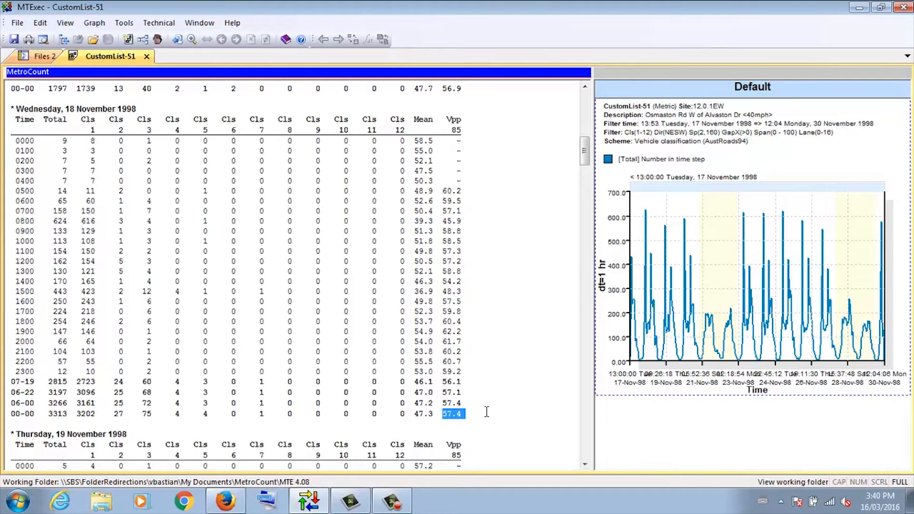
mouse_move(490, 405)
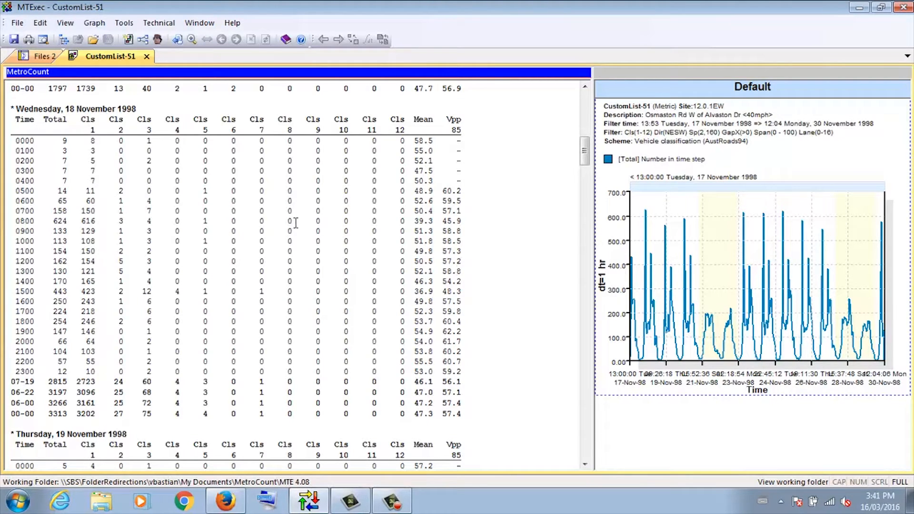
Load the saved 'NJ 40mph Zone' custom list layout onto the CustomList-51 report.
right_click(295, 224)
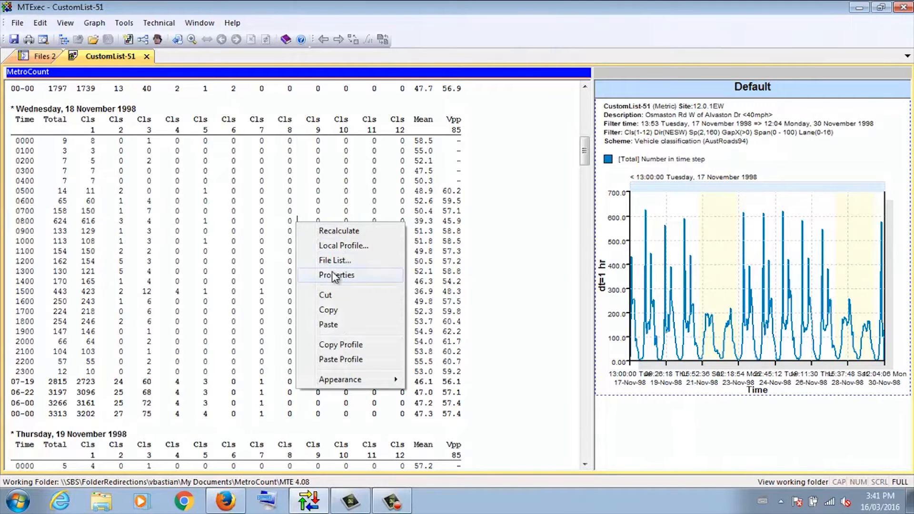
left_click(337, 275)
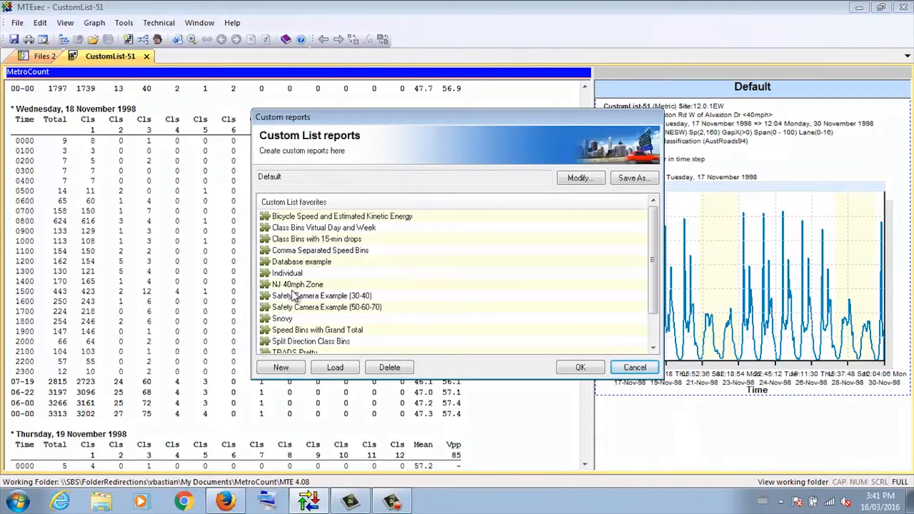
left_click(297, 285)
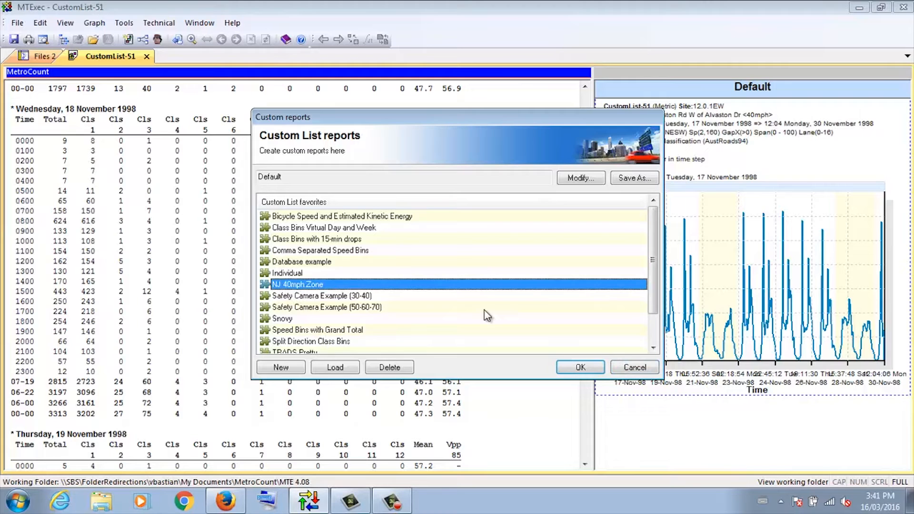
left_click(579, 367)
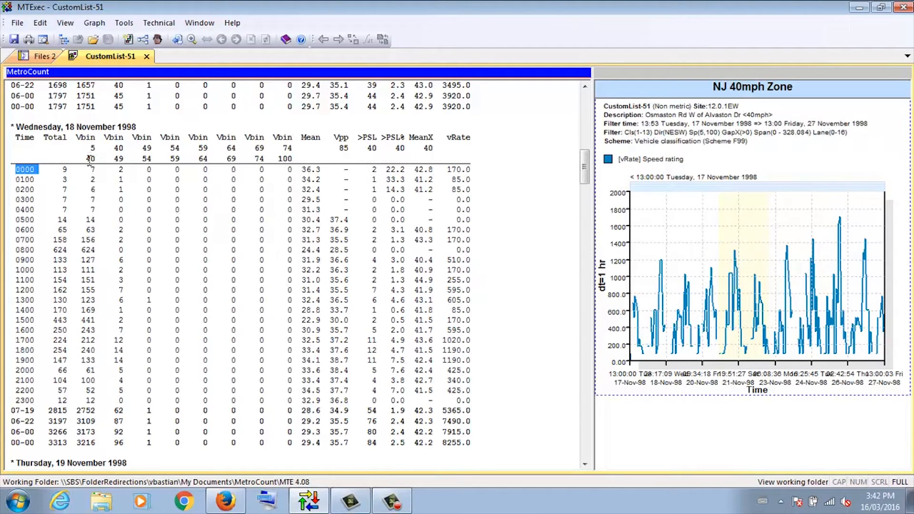
mouse_move(110, 147)
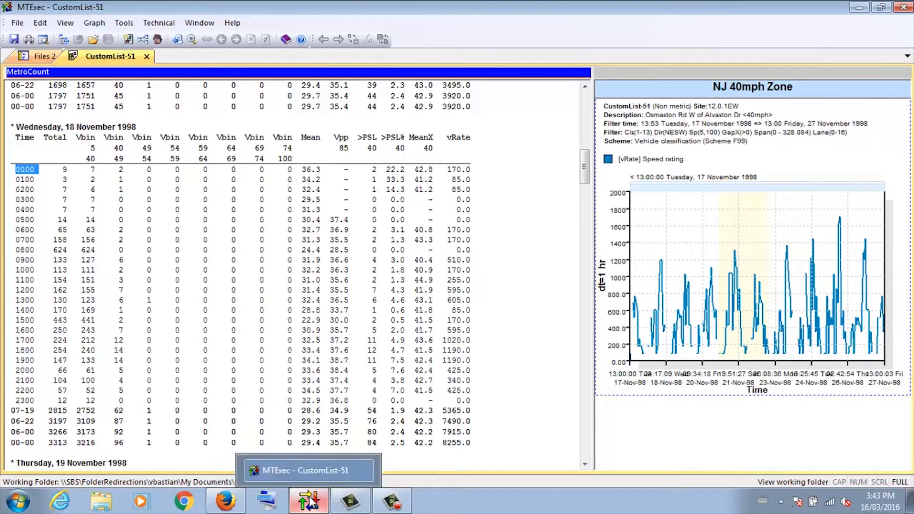
left_click(226, 500)
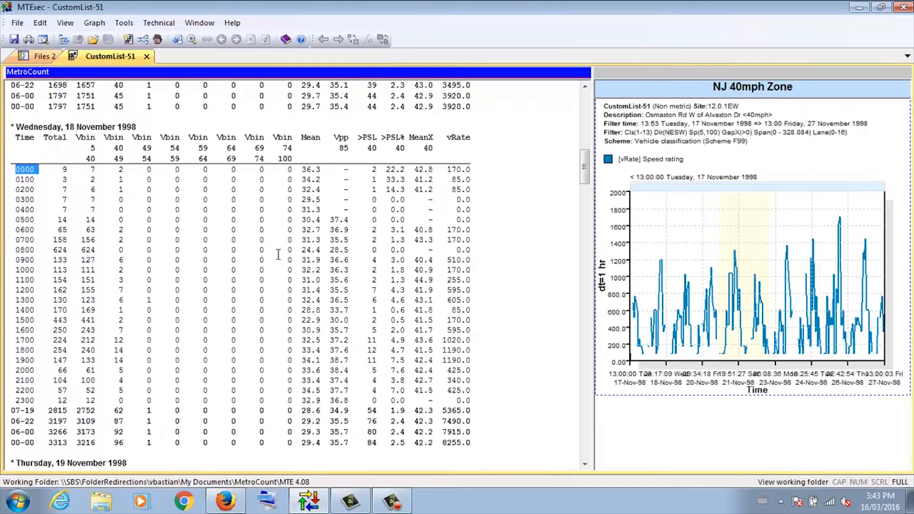
mouse_move(170, 325)
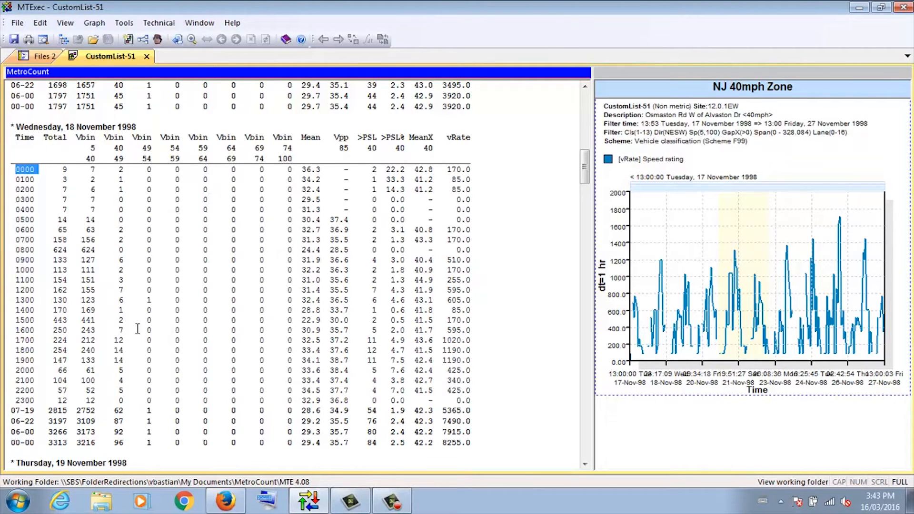
mouse_move(159, 341)
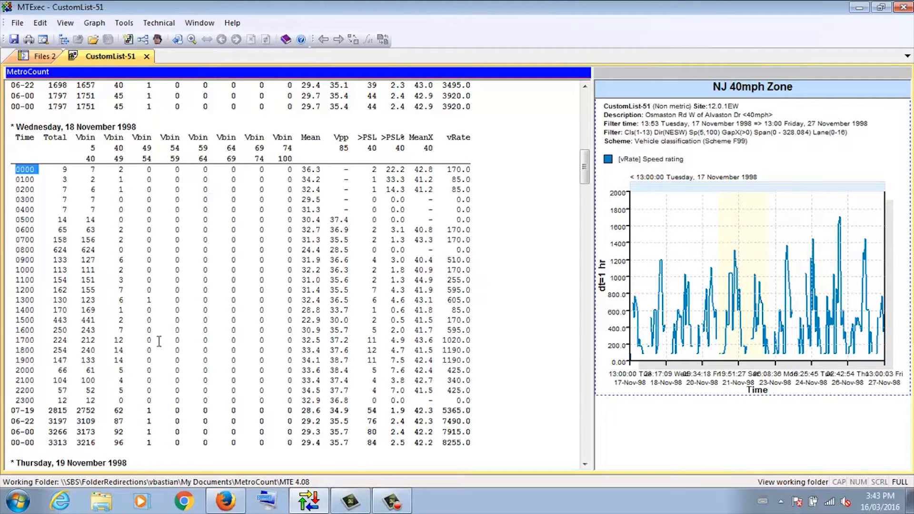
scroll("down", 3)
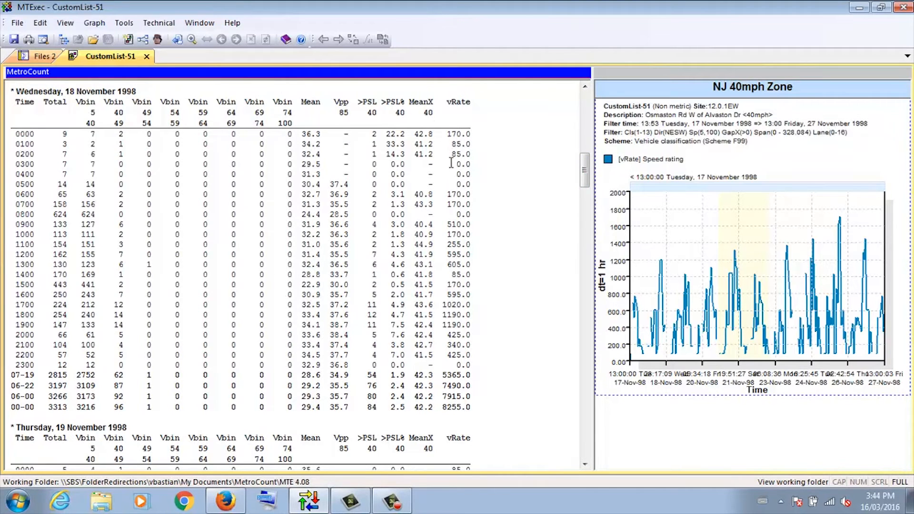
mouse_move(451, 204)
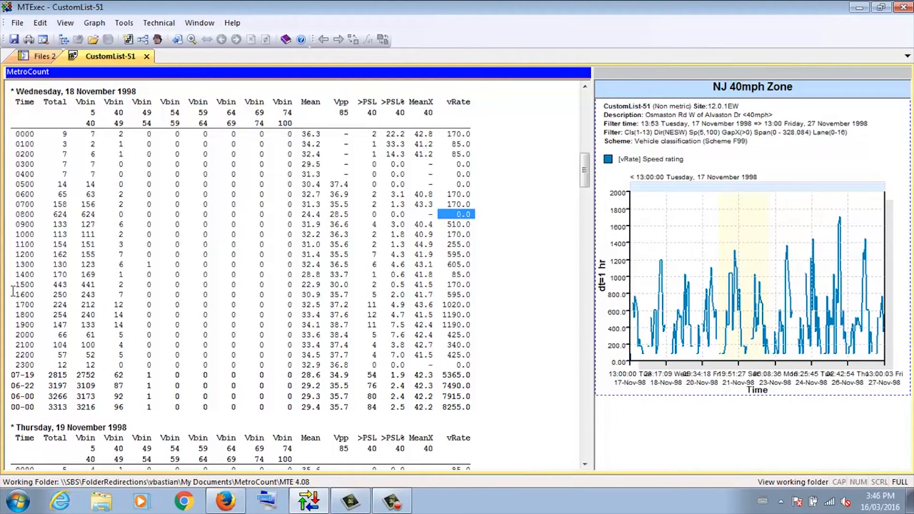
mouse_move(40, 302)
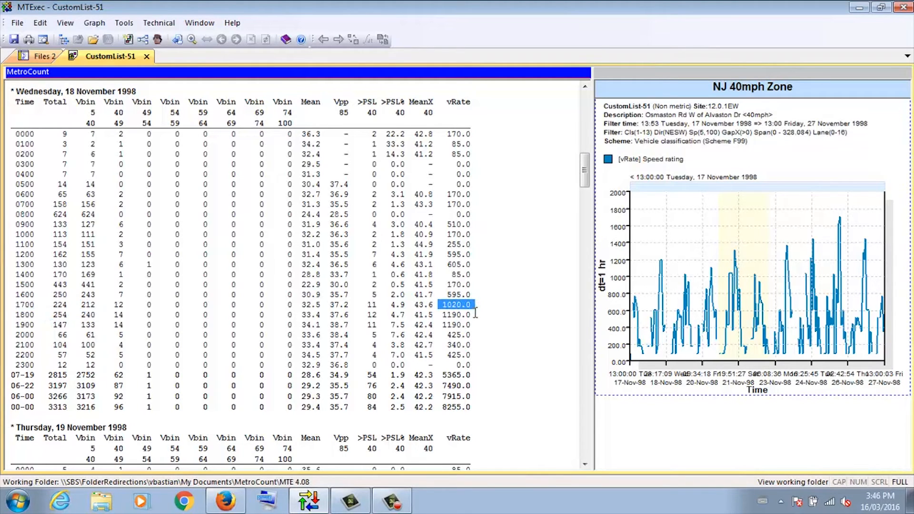
left_click(456, 315)
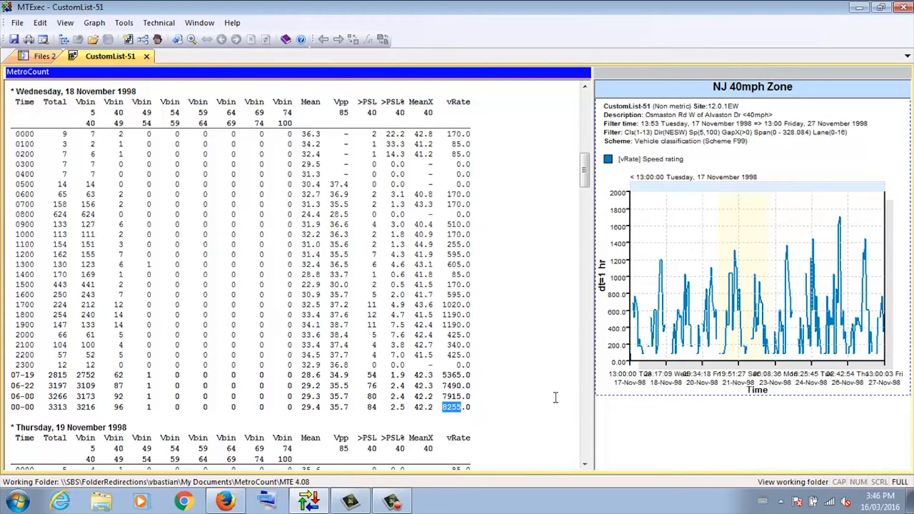
mouse_move(548, 385)
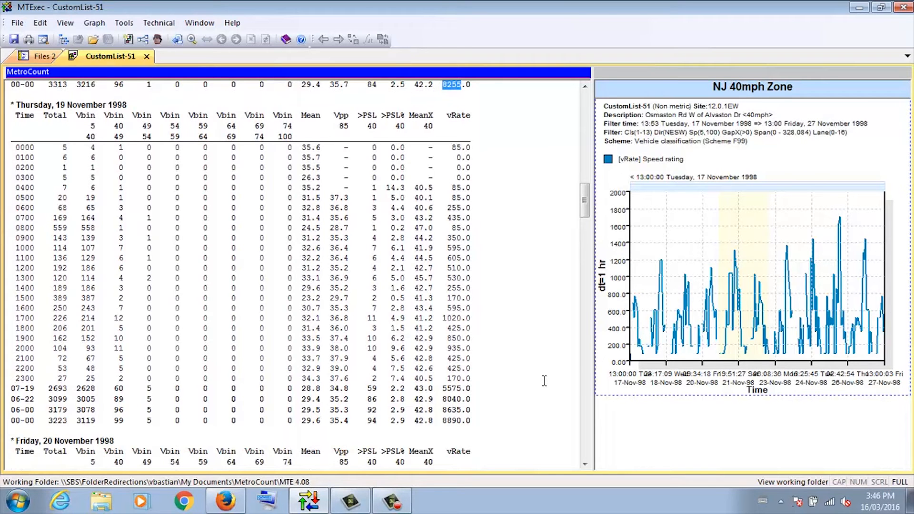
Filter the report to vehicle classes 4–13 by excluding classes 1–3.
right_click(478, 233)
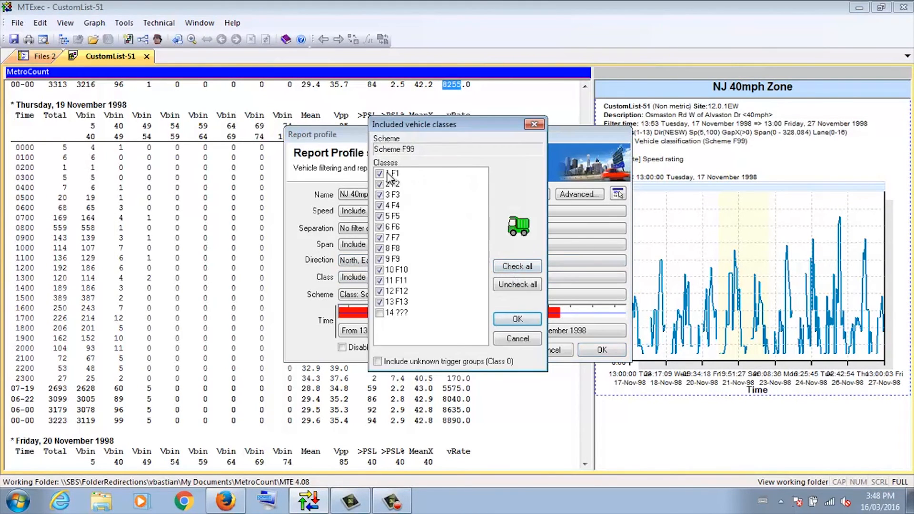
left_click(394, 194)
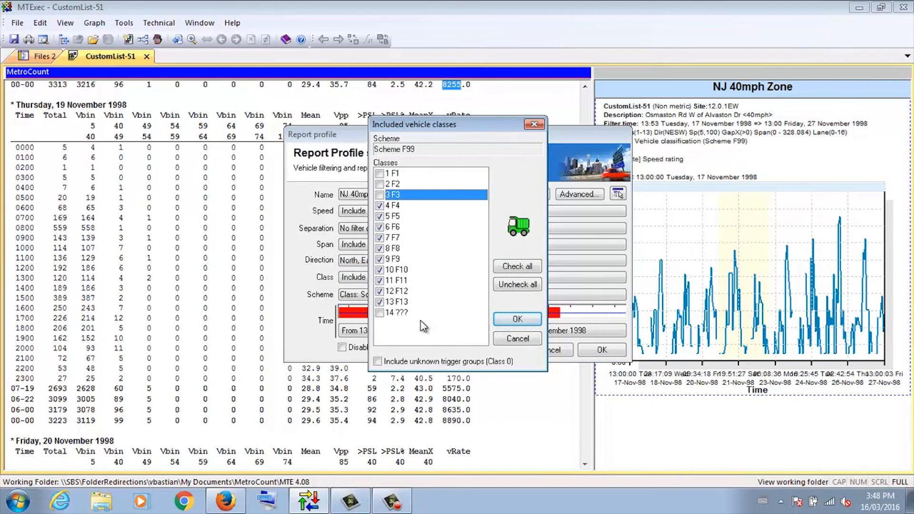
left_click(515, 320)
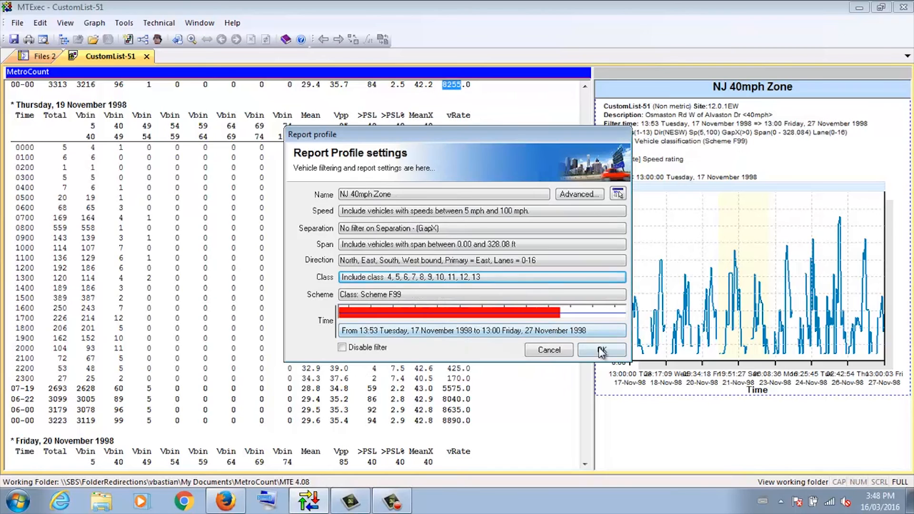
left_click(602, 350)
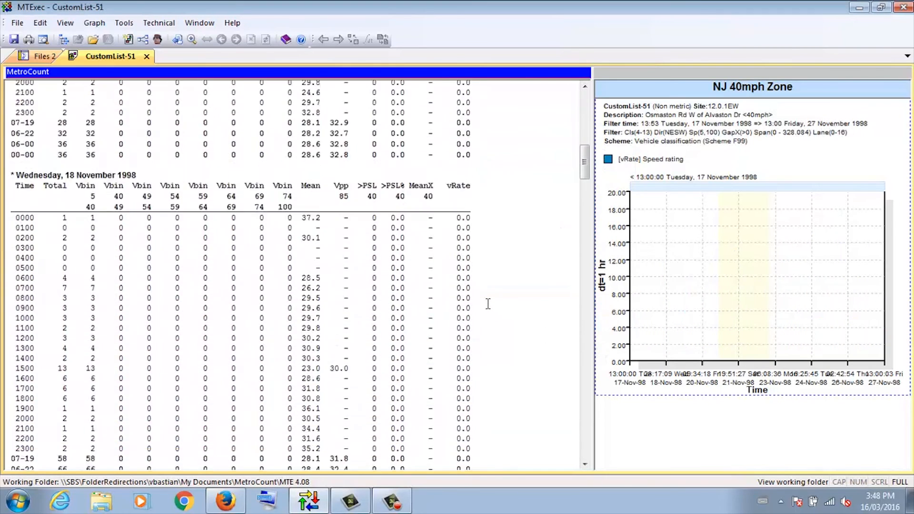
scroll("down", 3)
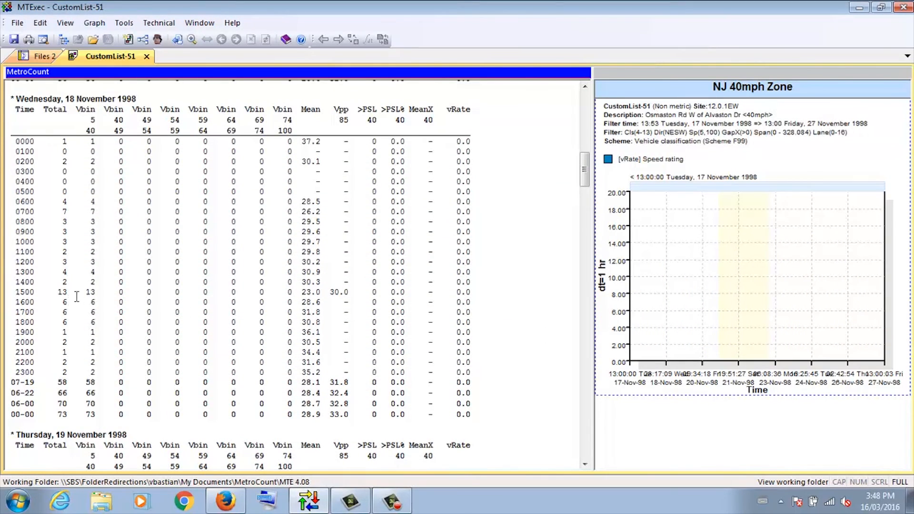